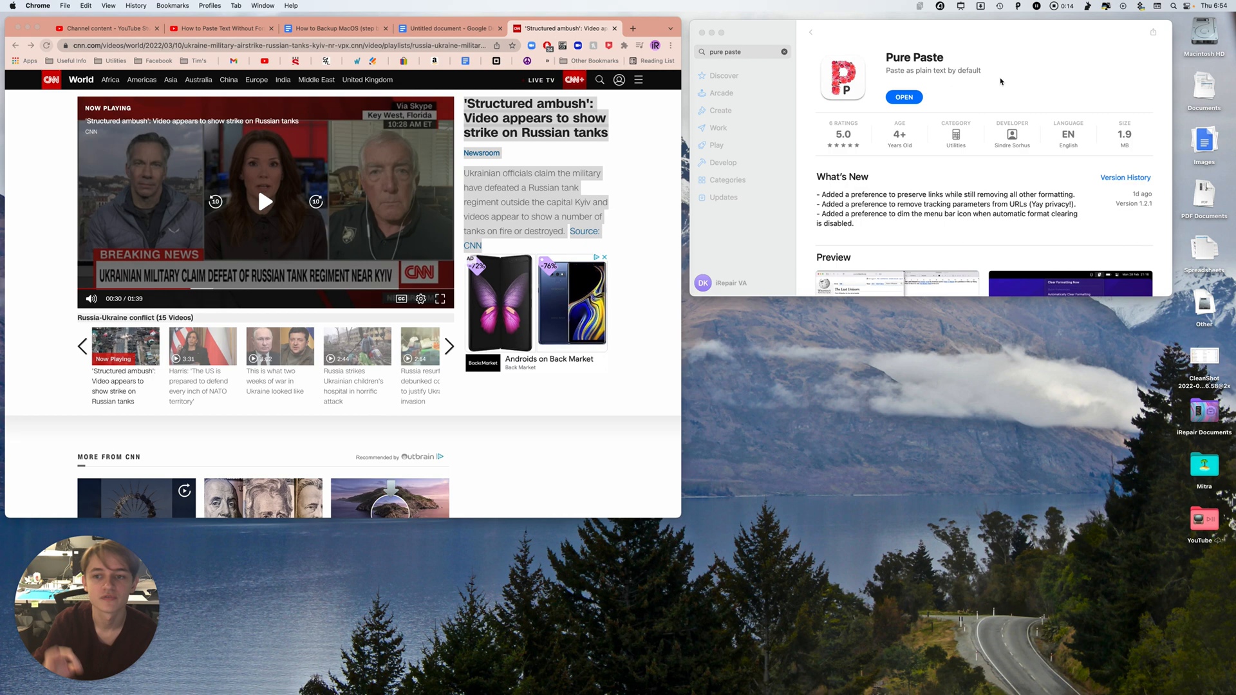
mouse_move(872, 225)
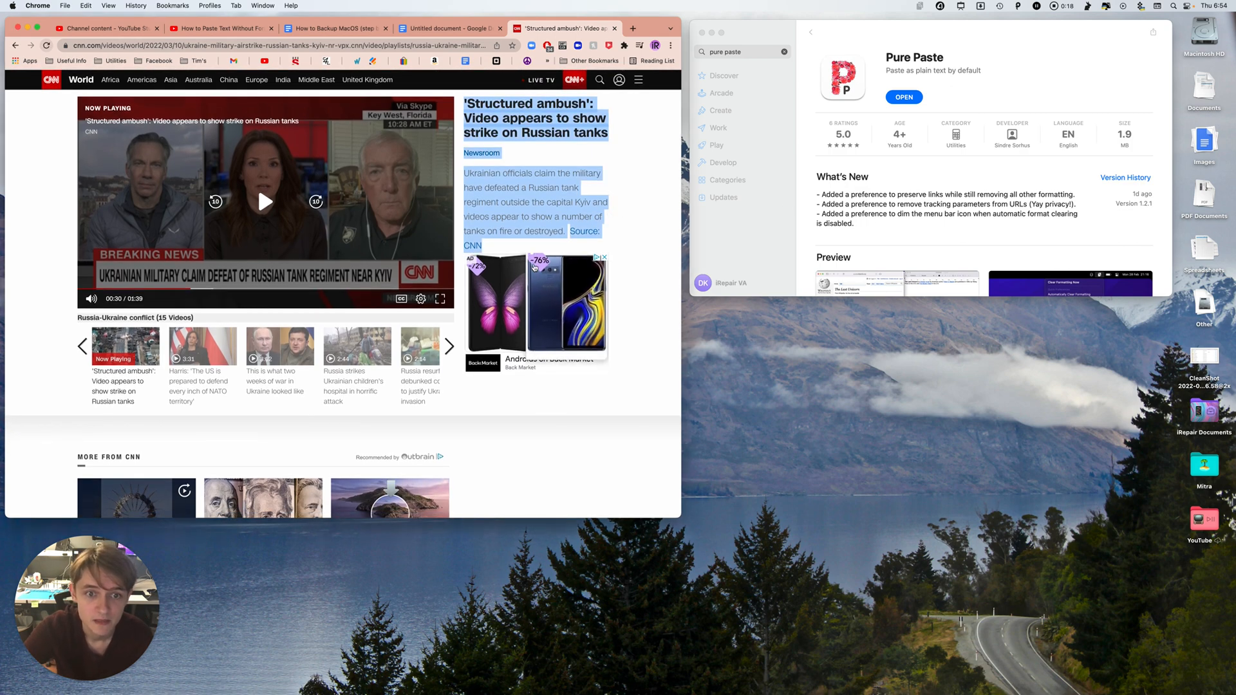
Copy the CNN tank ambush headline, Newsroom label and summary, then return to the document.
key(cmd+c)
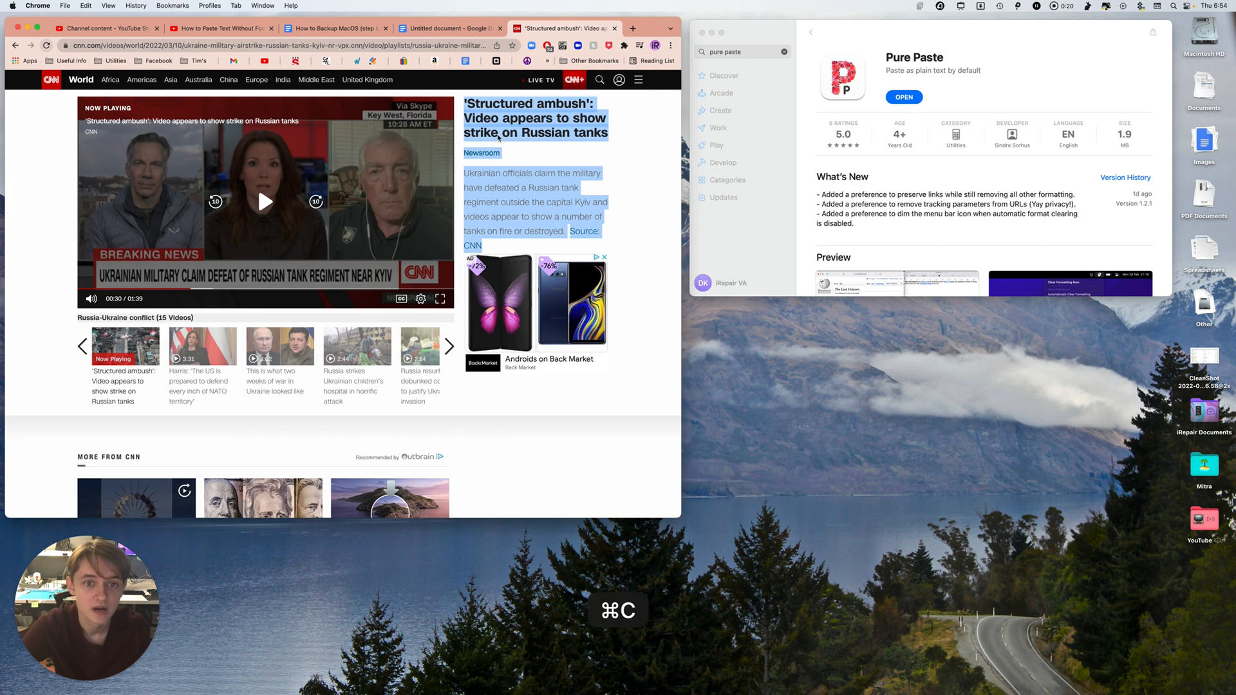
click(447, 28)
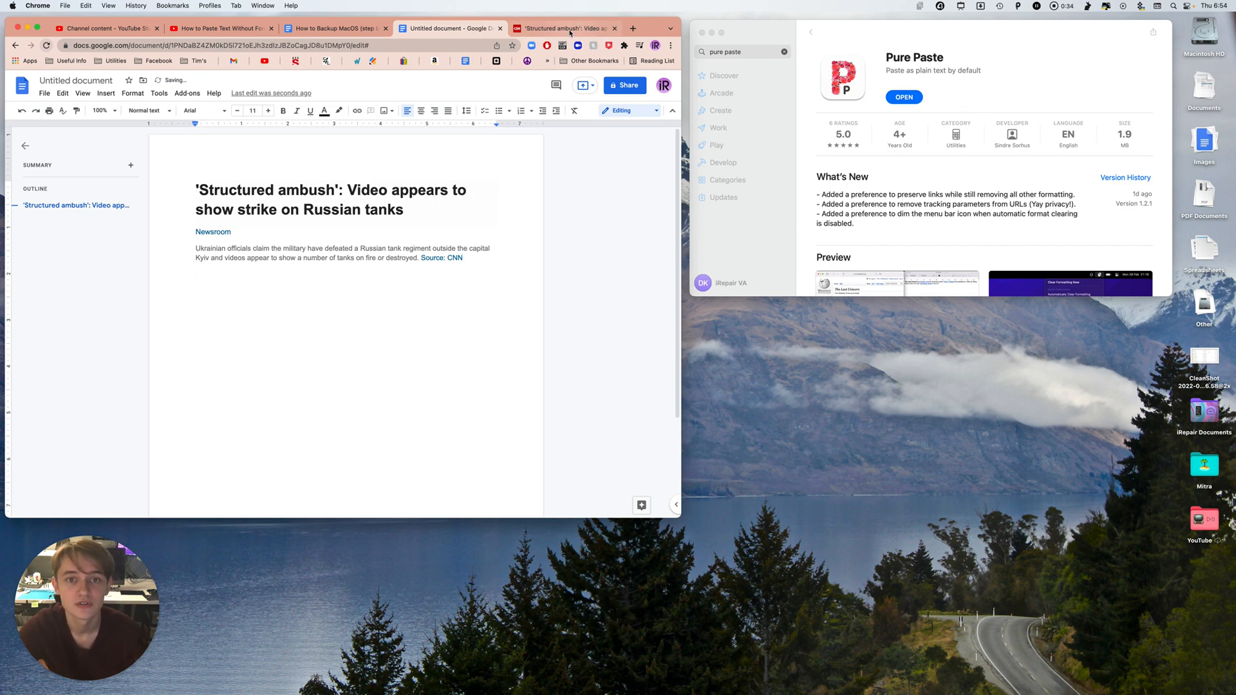
Return to the CNN article page after the formatted paste in Google Docs.
click(565, 29)
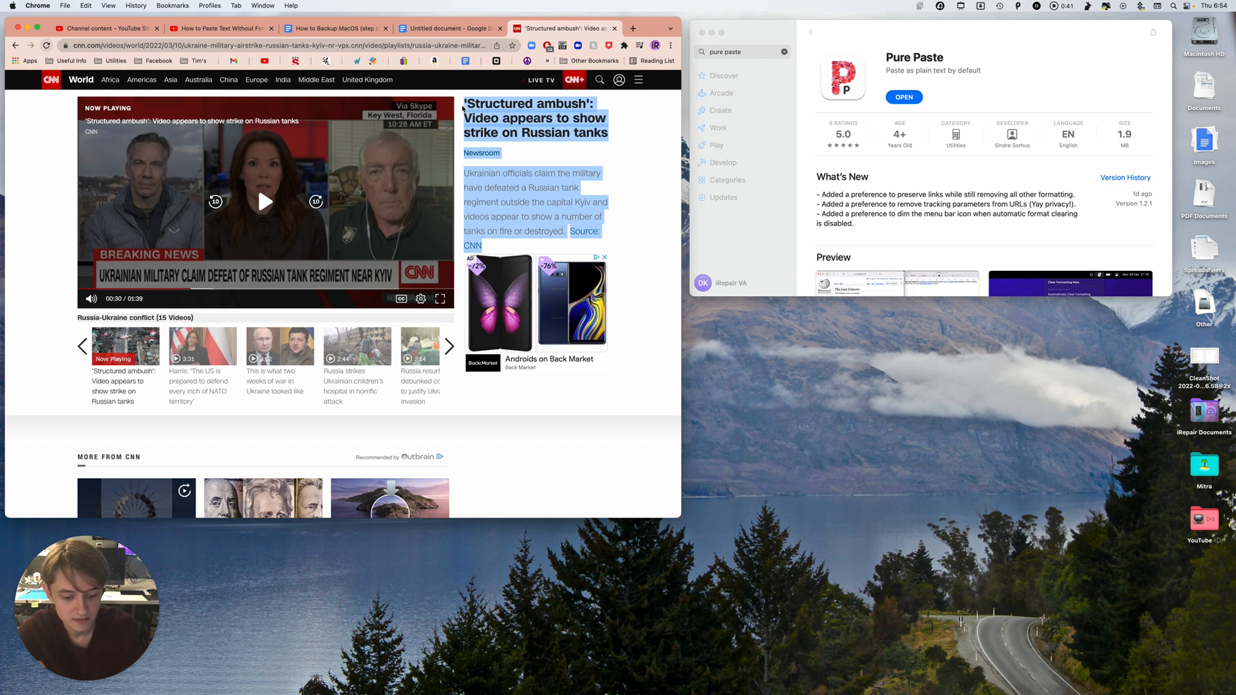
Strip the copied excerpt's formatting with Pure Paste's Clear Formatting Now, then select the formatted excerpt.
click(449, 29)
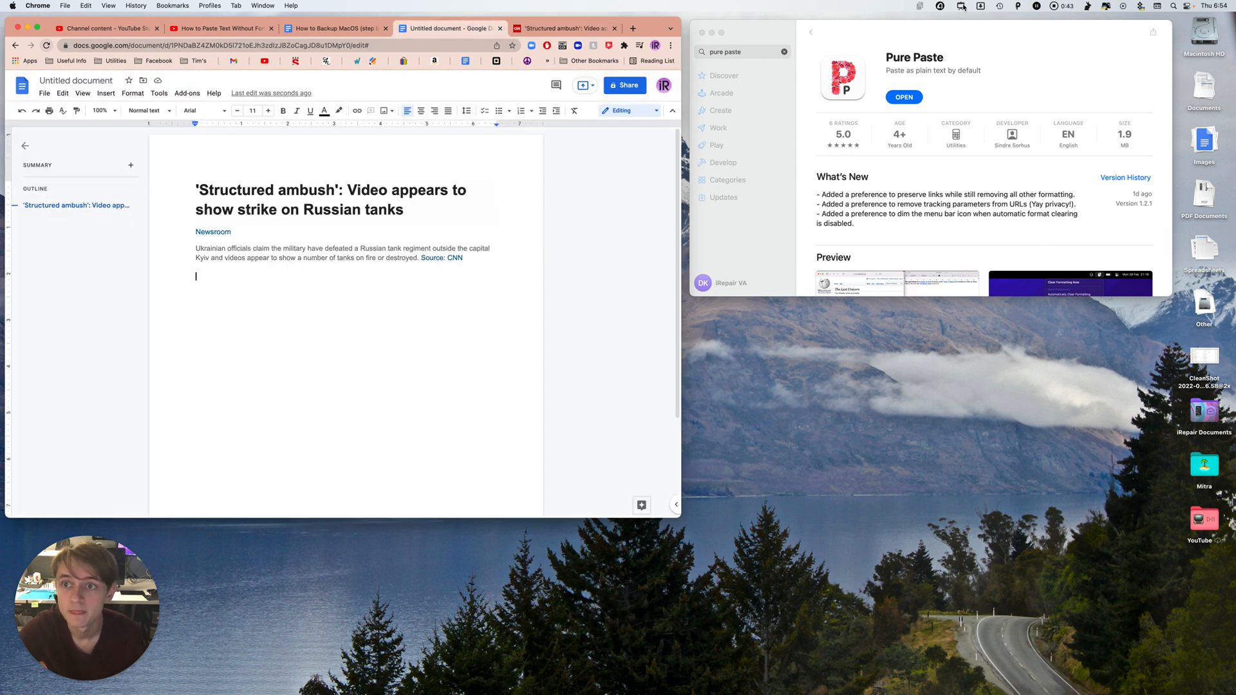
click(919, 6)
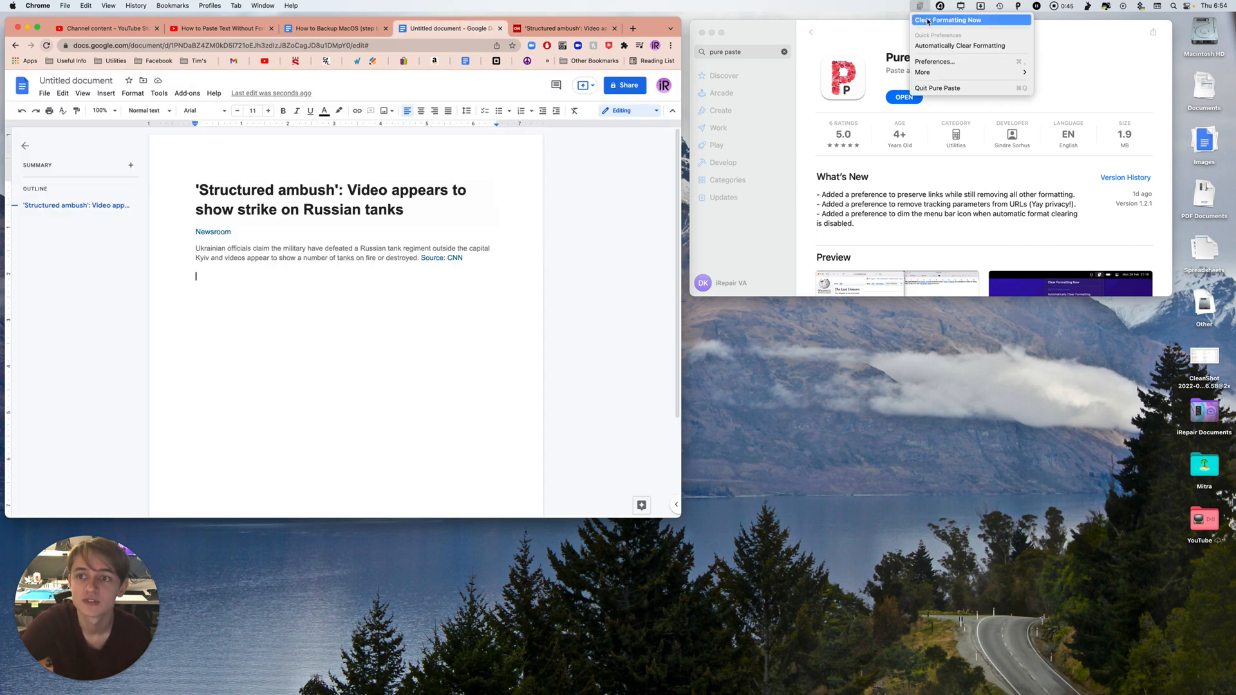
click(308, 287)
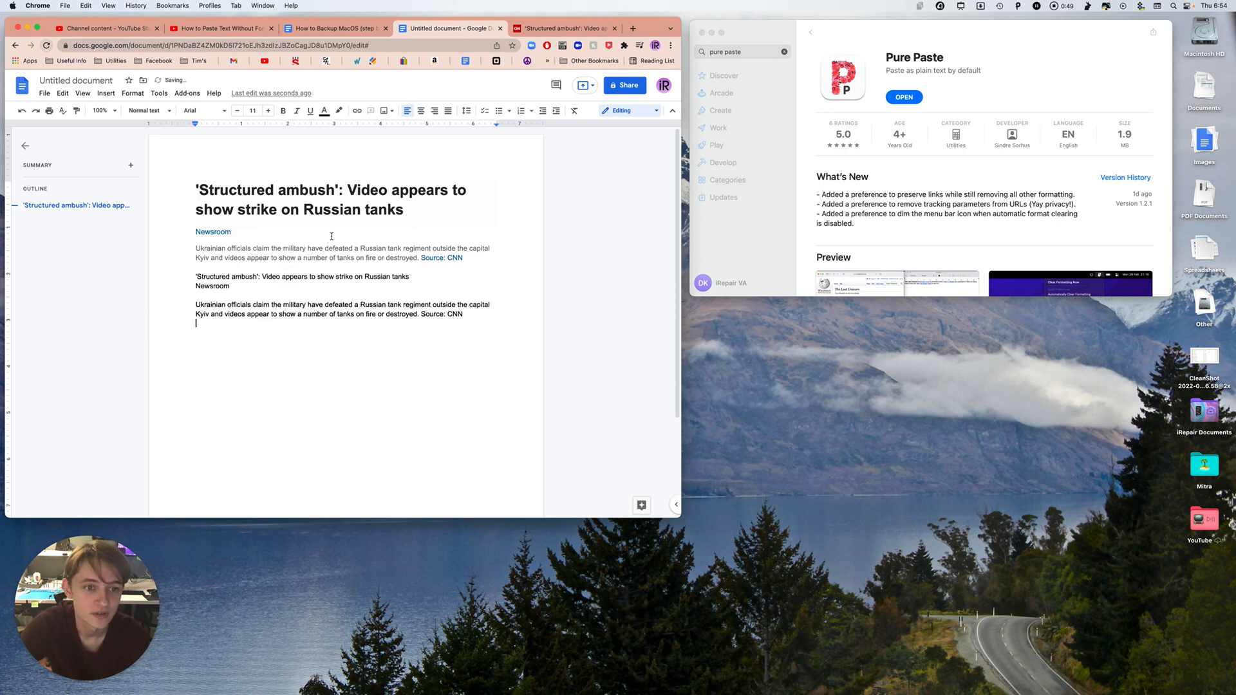
drag(214, 186, 463, 258)
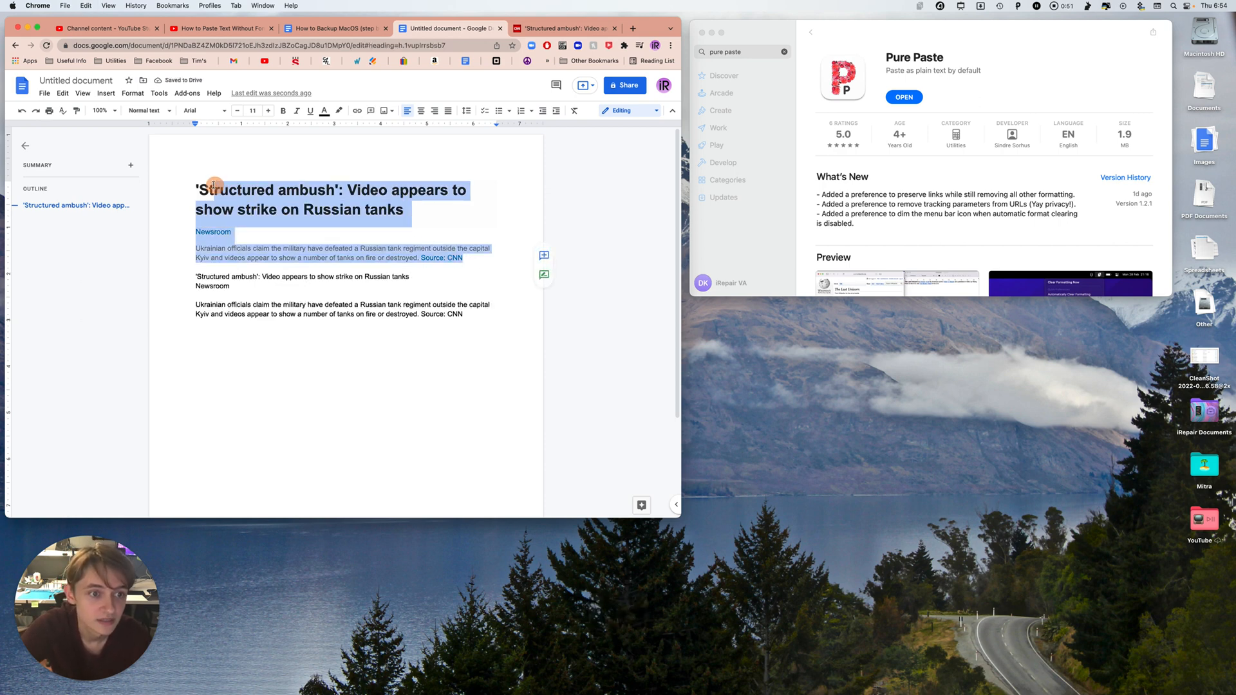
click(148, 110)
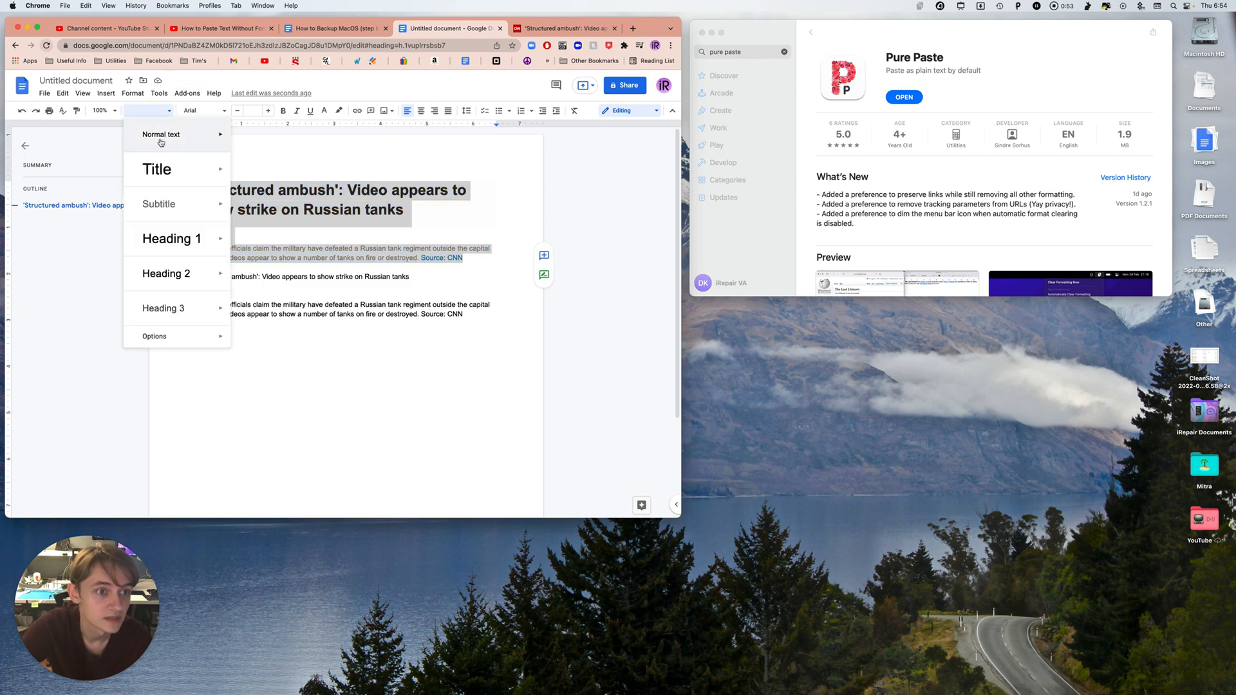